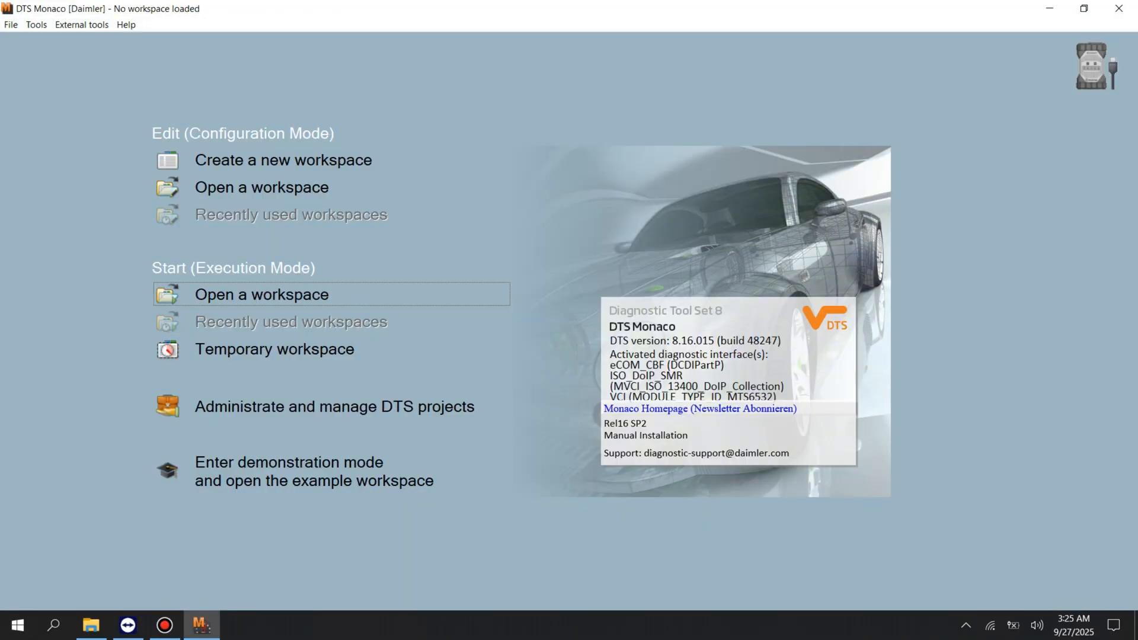
pyautogui.moveTo(334, 407)
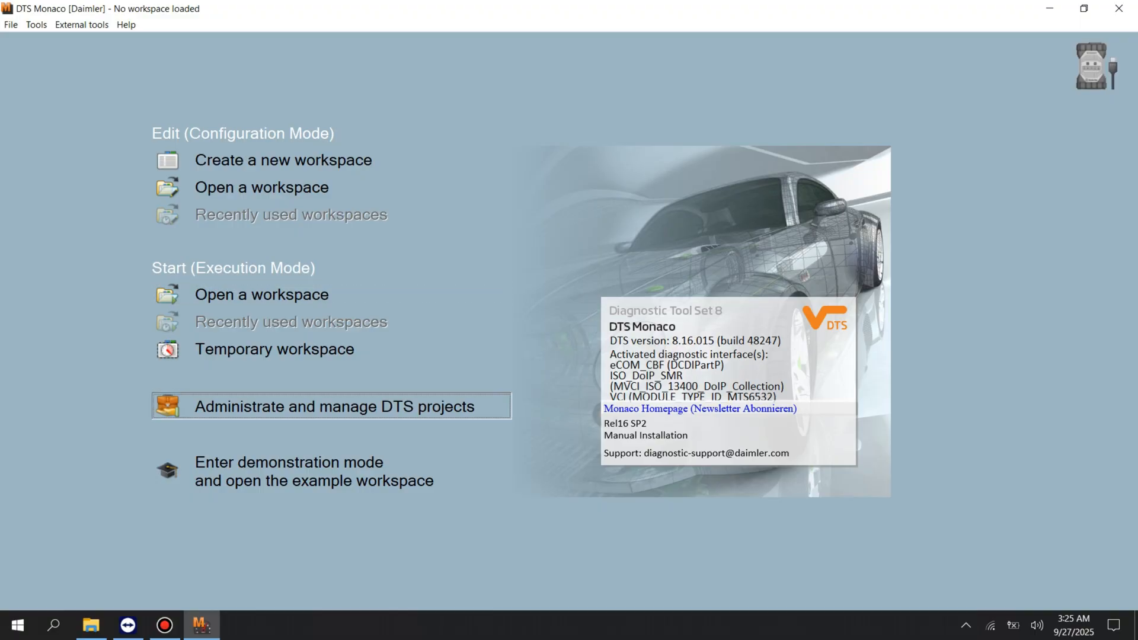
# Step: Open project administration to view the System Configurator's interface list (ISO_DoIP_SMR, VCI)
pyautogui.click(330, 407)
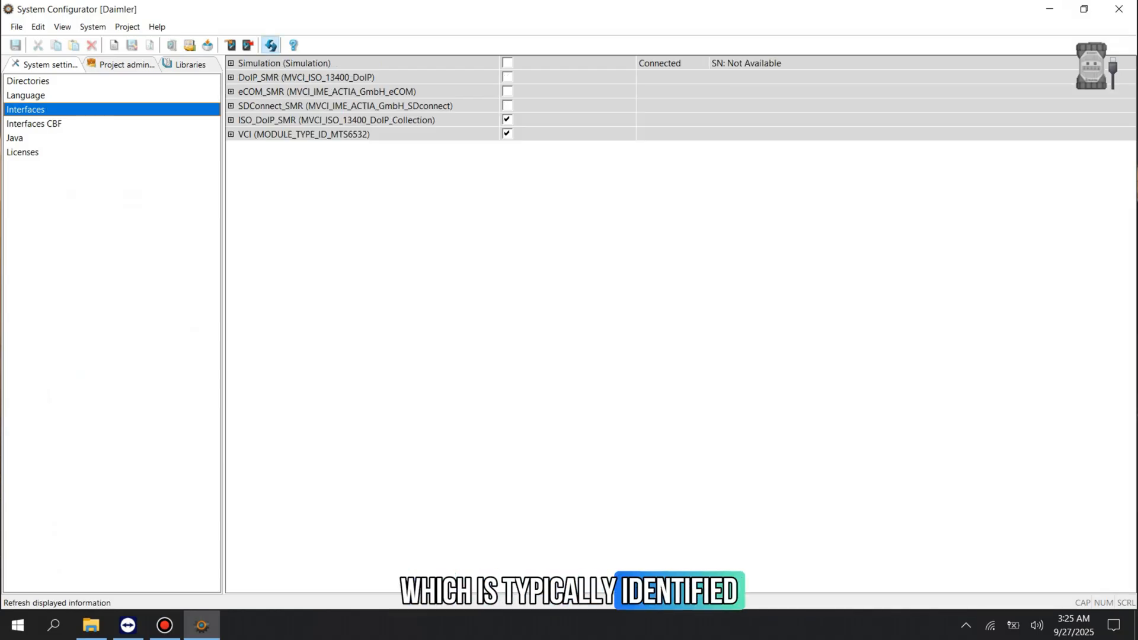
pyautogui.click(270, 46)
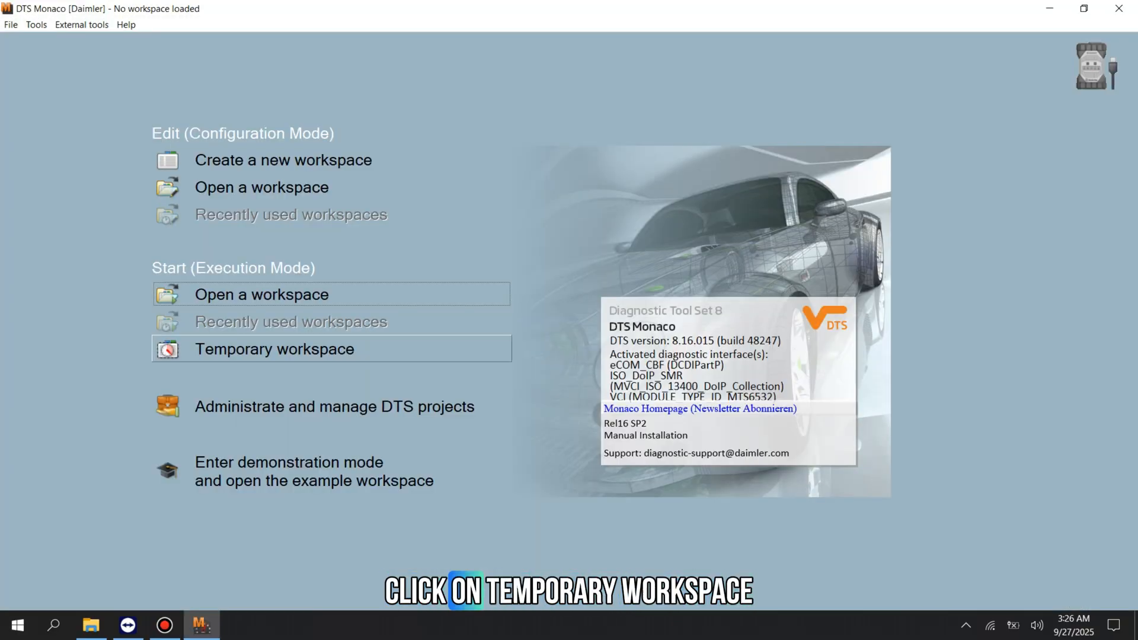
# Step: Start a temporary workspace loading SMR files from Desktop > DTSProjects Full New > BR_205_253_Serie_AJ
pyautogui.click(274, 349)
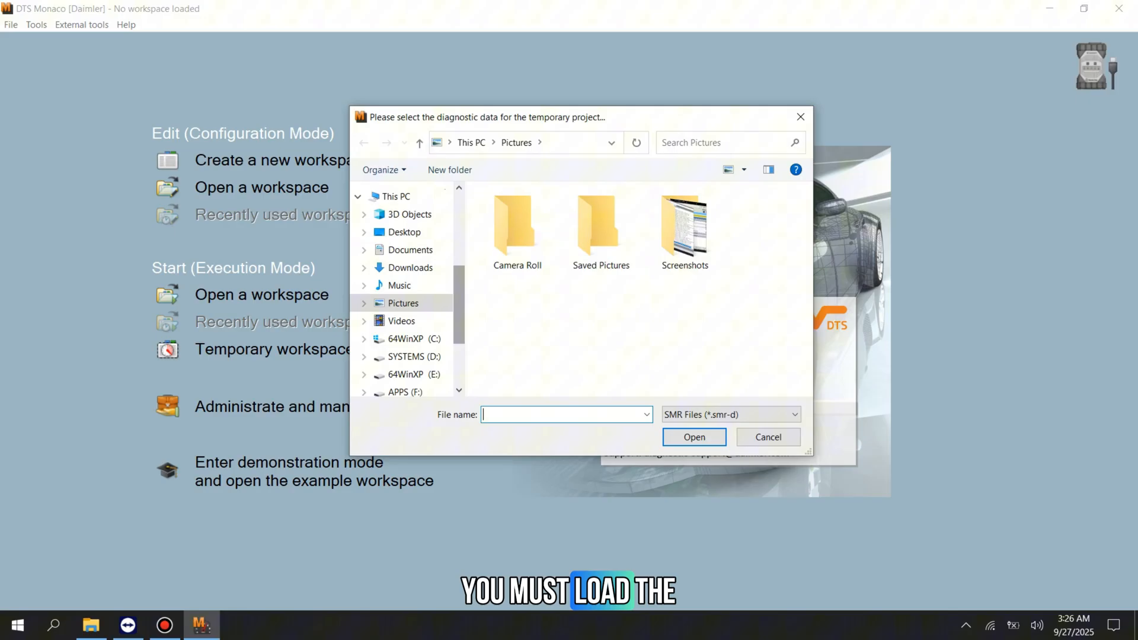
pyautogui.click(404, 220)
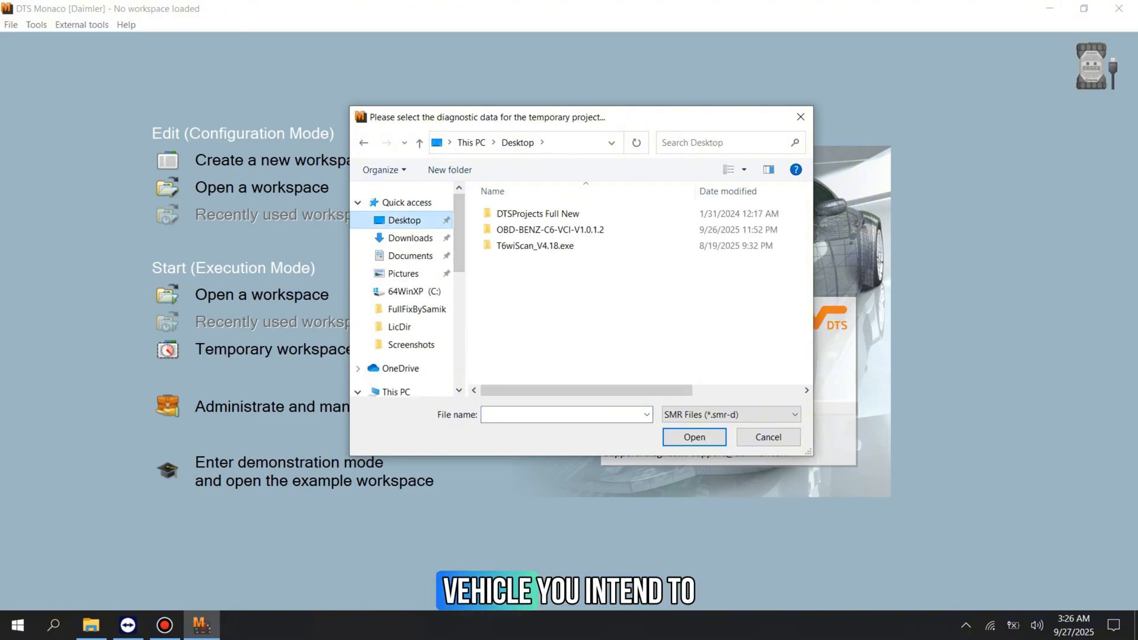
pyautogui.doubleClick(537, 213)
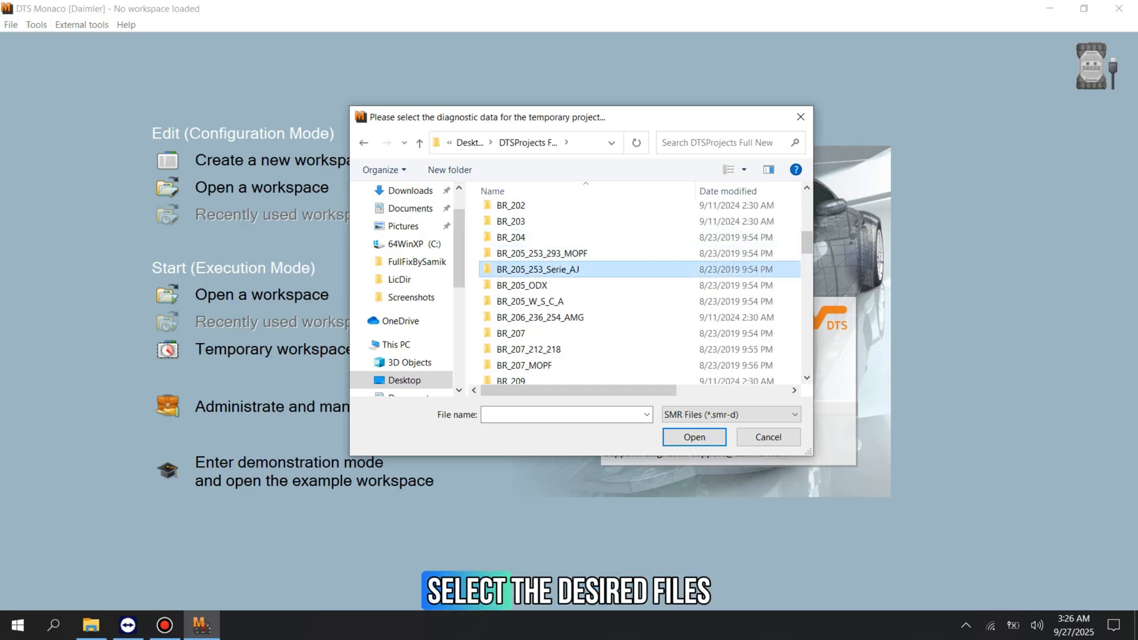
pyautogui.doubleClick(537, 268)
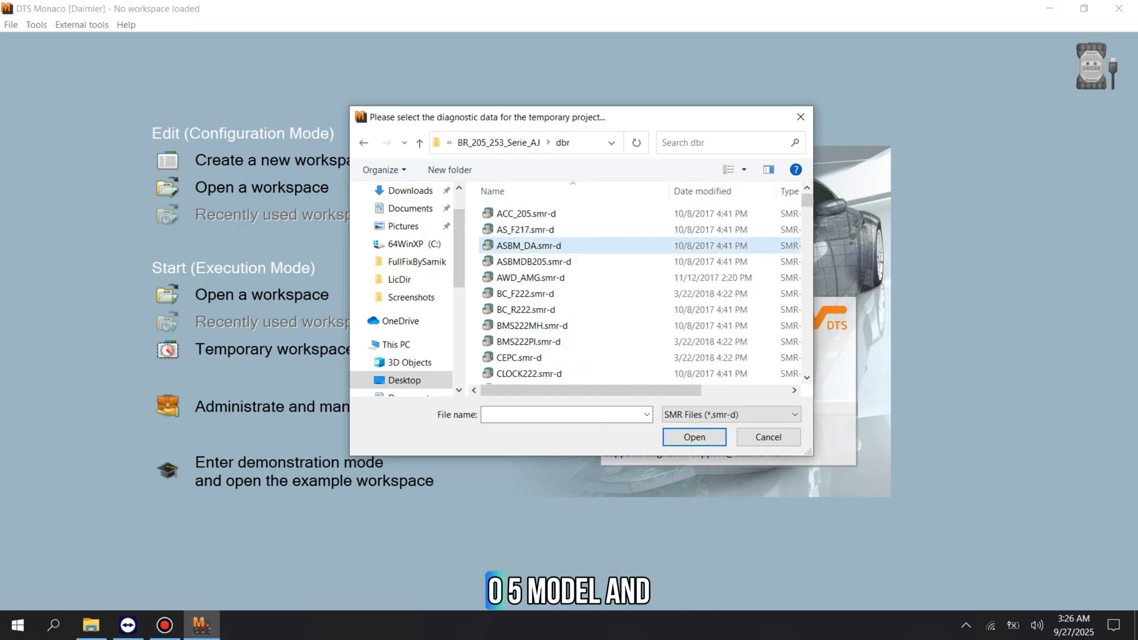
pyautogui.click(767, 437)
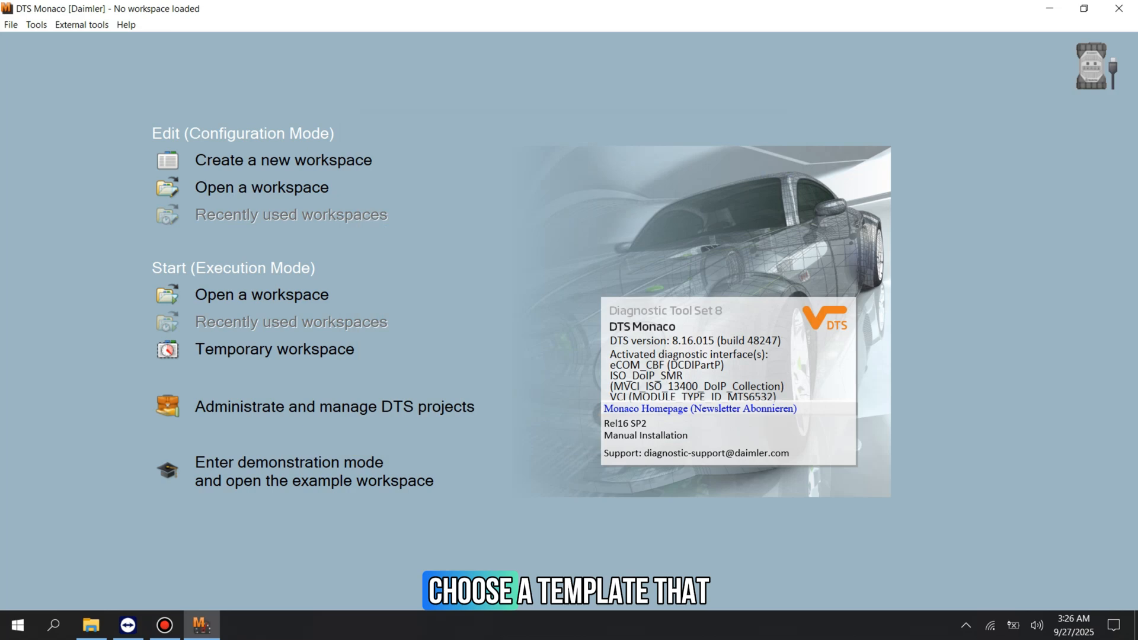
# Step: Pick the MBCar_MBVan_SMR_DiagnosticCAN_V_02_05 template for the new workspace
pyautogui.click(282, 159)
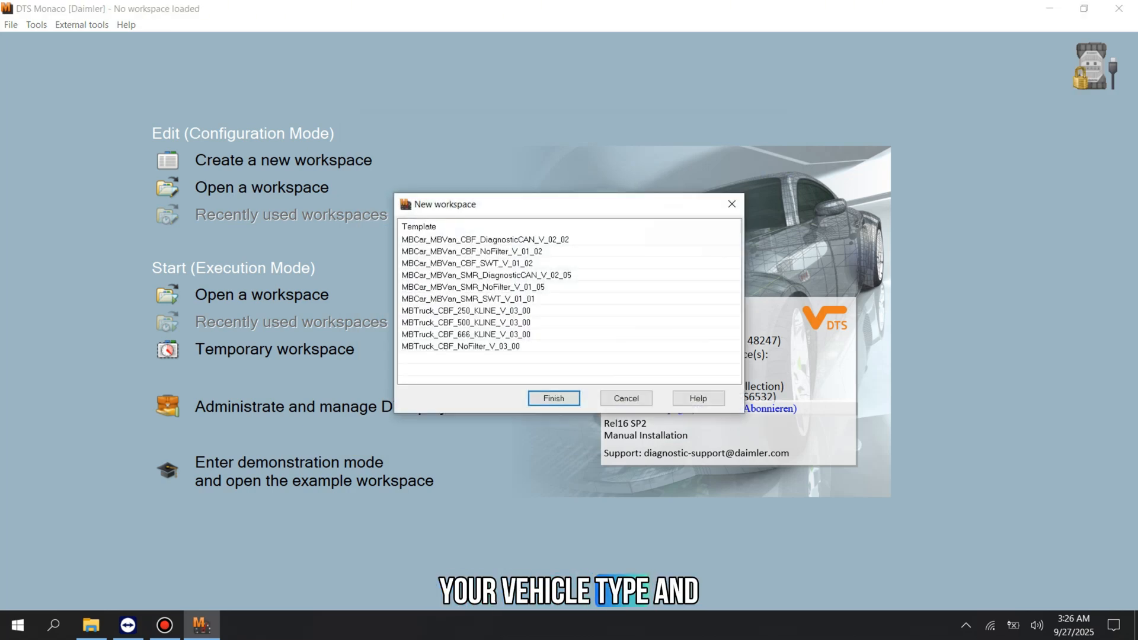
pyautogui.click(479, 275)
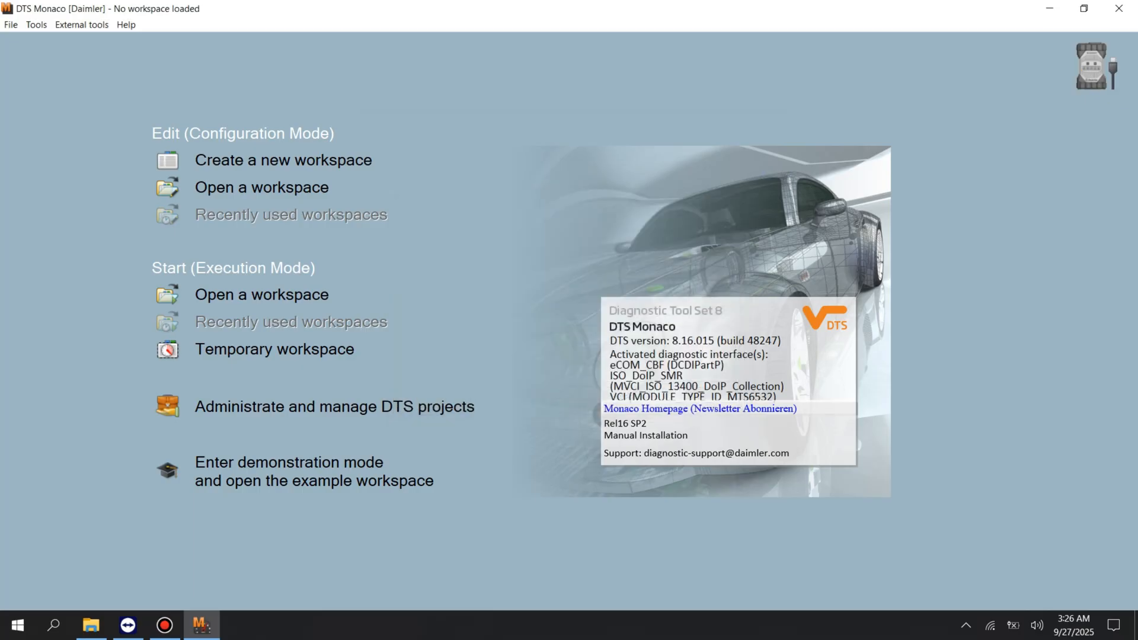
# Step: Finish the temporary workspace, start the ECU read-out, and show Variant Coding
pyautogui.click(274, 349)
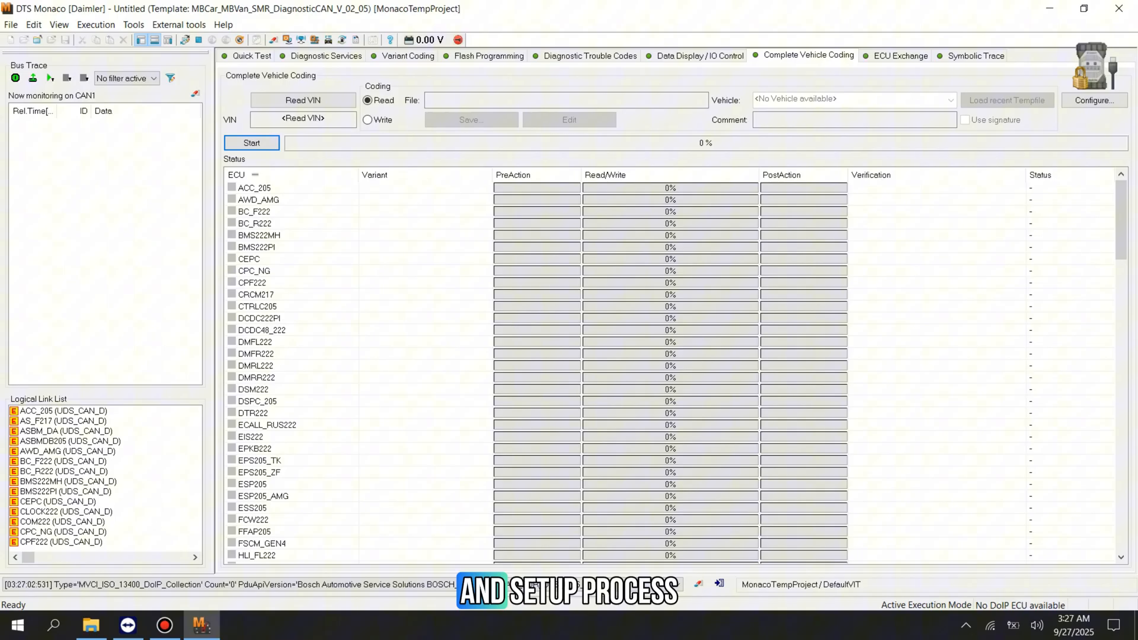
pyautogui.click(251, 142)
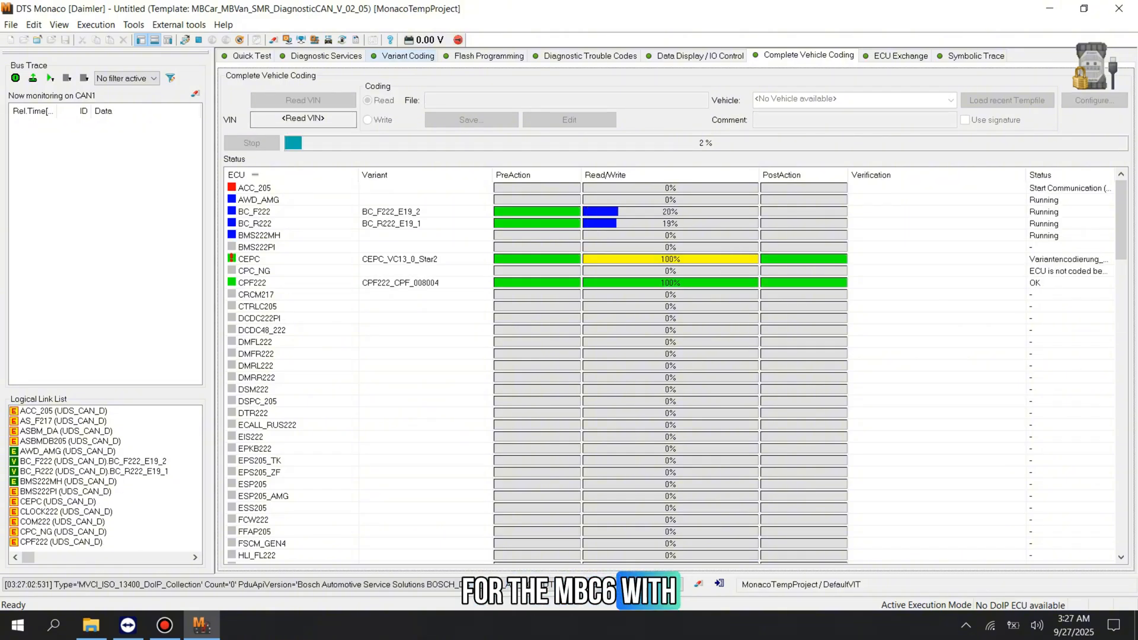
pyautogui.click(408, 55)
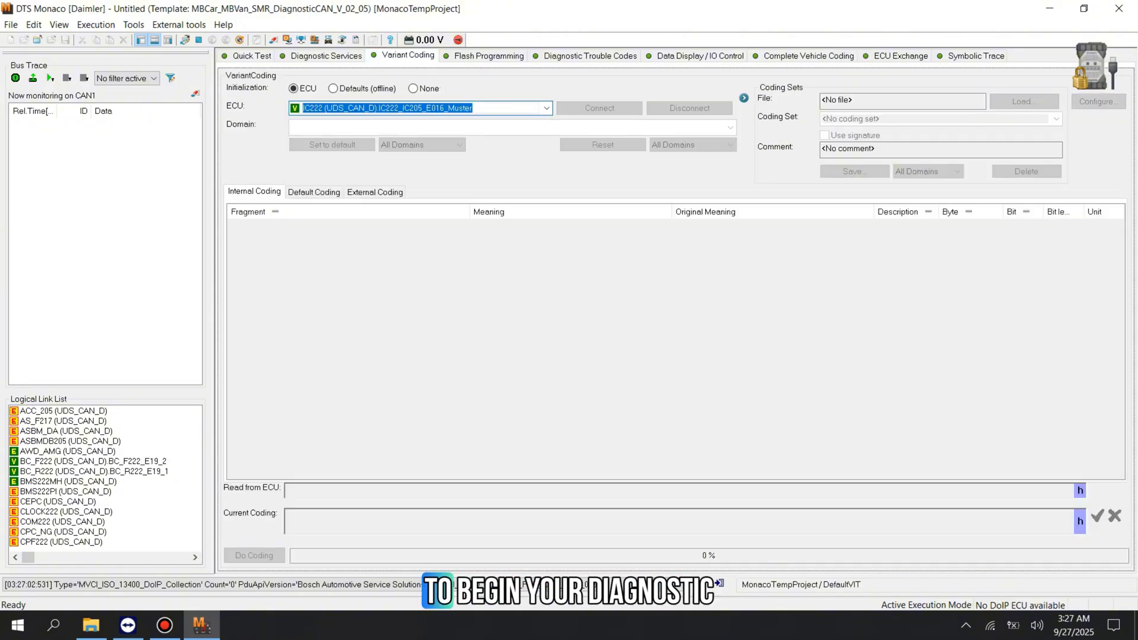